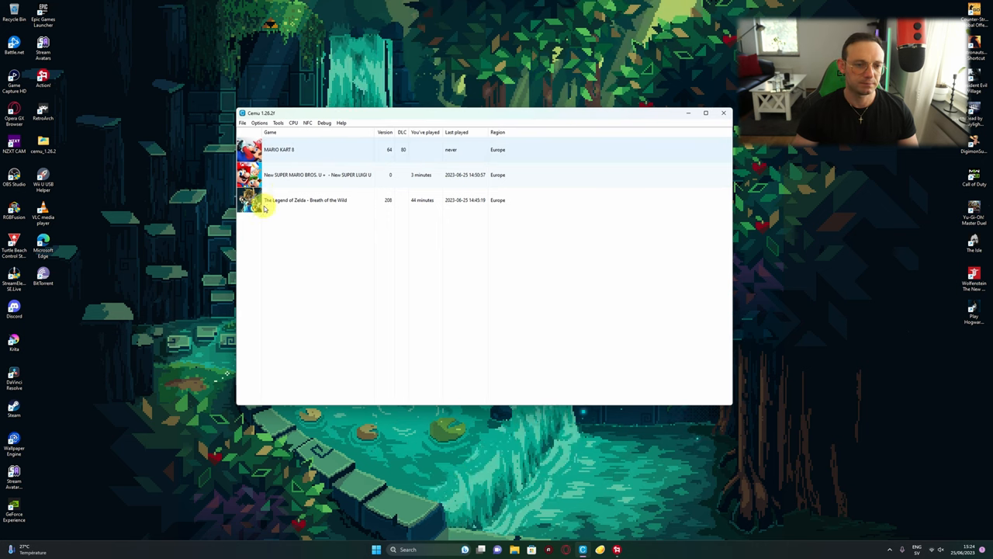
# - Bring up Cemu's Input settings from the Options menu
pyautogui.click(259, 123)
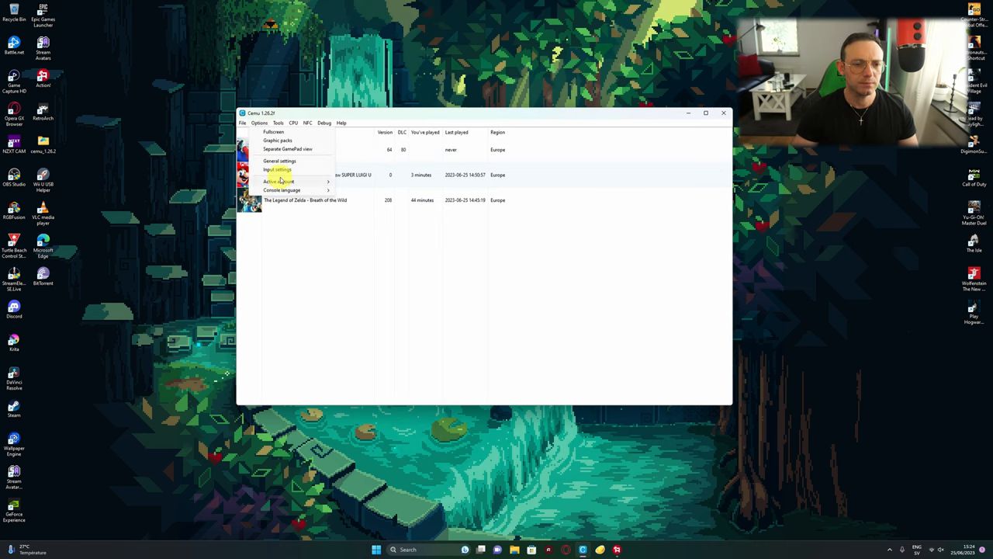
pyautogui.click(277, 169)
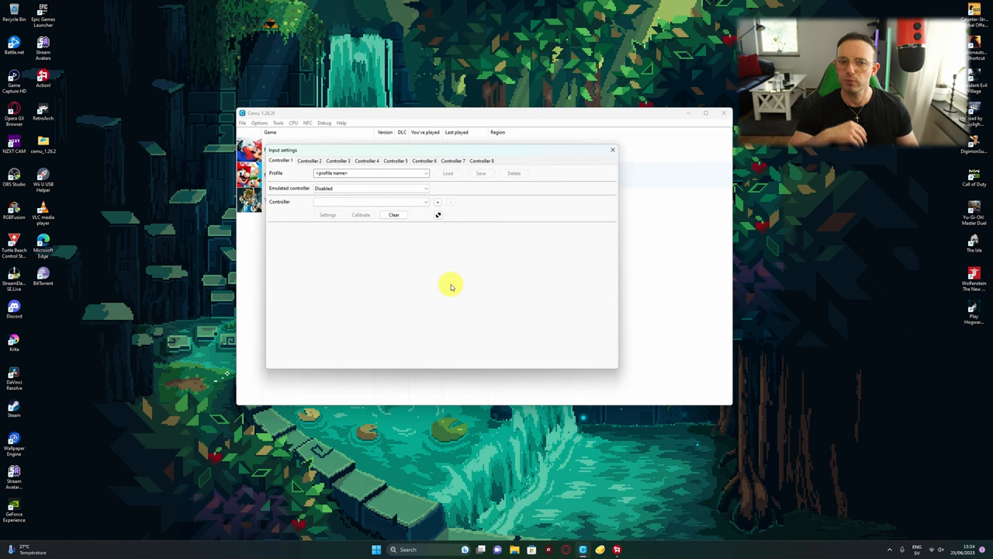
pyautogui.moveTo(475, 183)
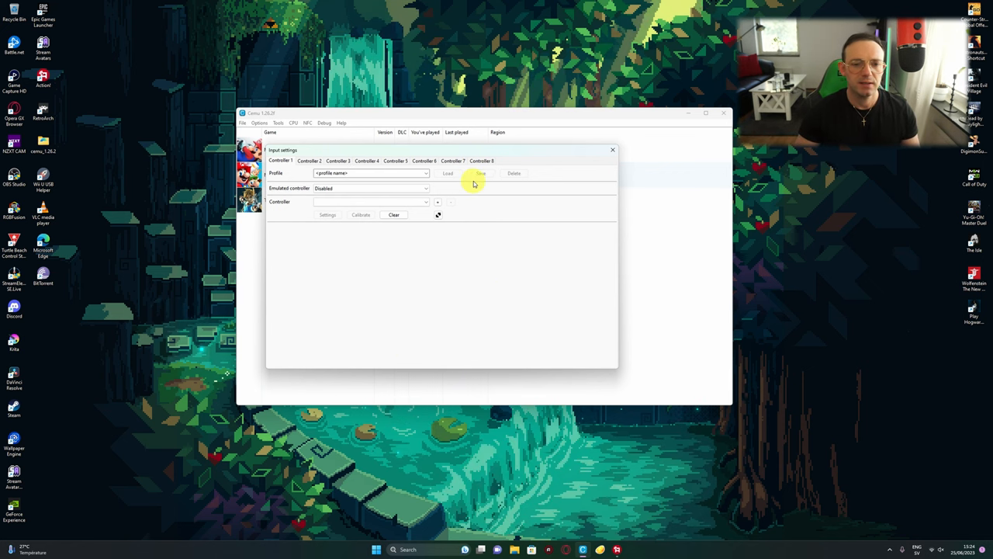
pyautogui.moveTo(454, 203)
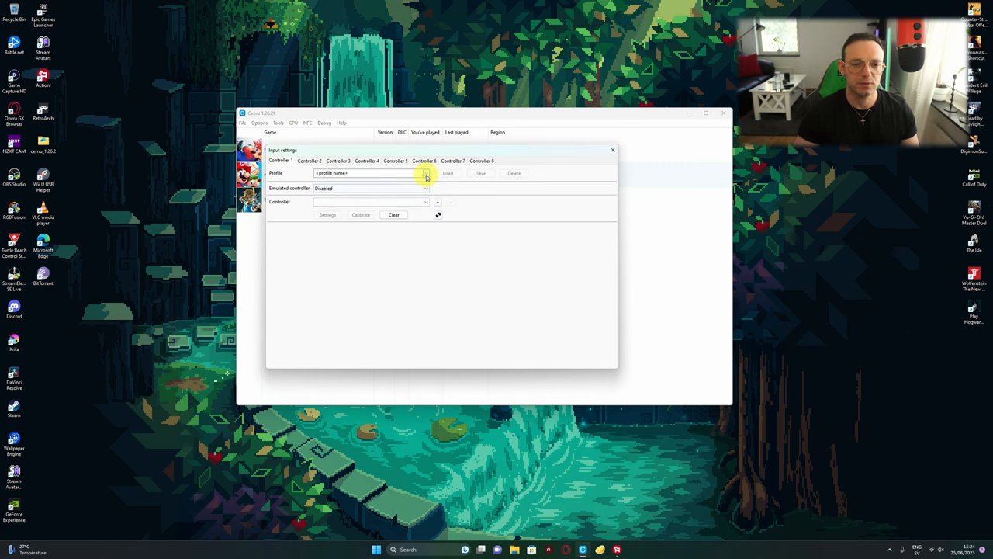
# - Name the controller 1 profile 'Emulamingo' and emulate a Wii U GamePad
pyautogui.click(371, 172)
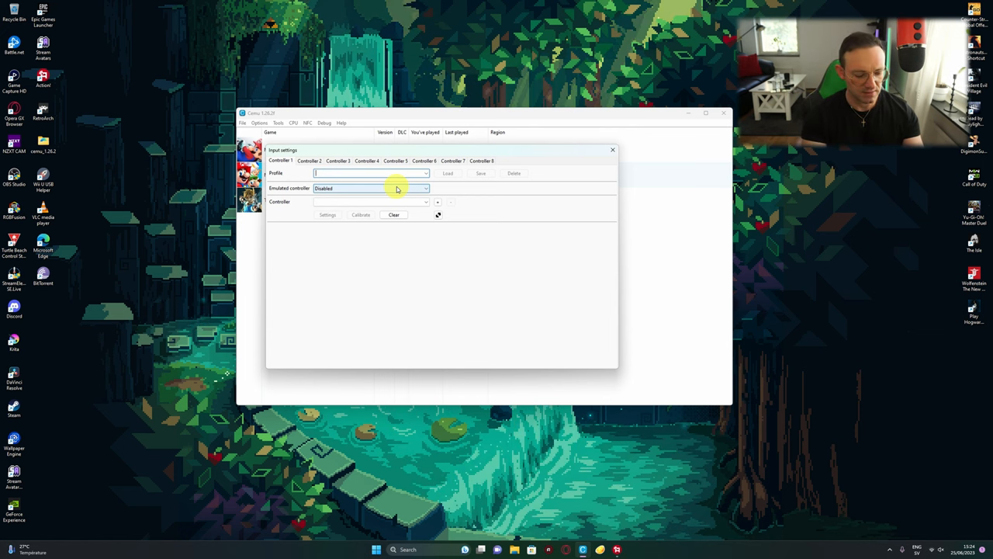
pyautogui.write('E')
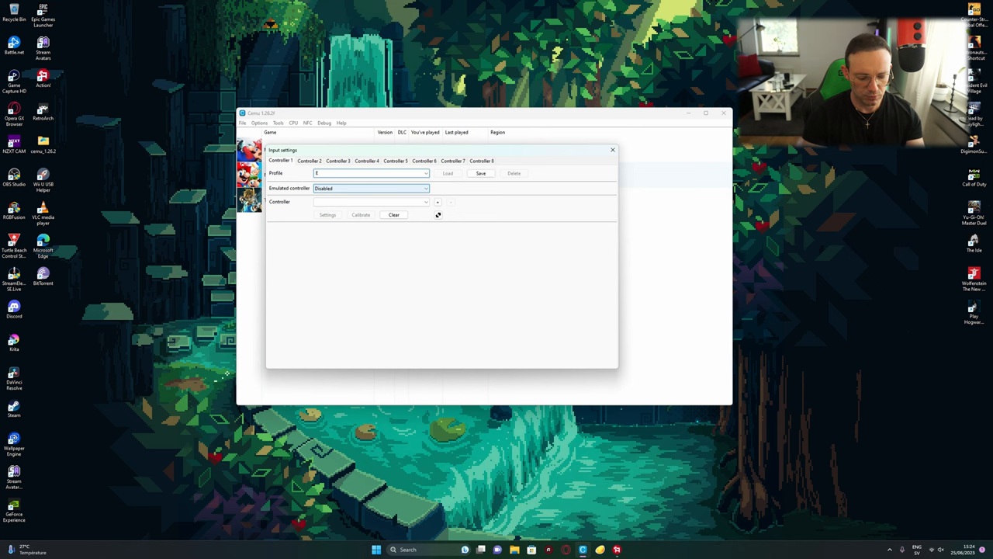
pyautogui.write('muGaming')
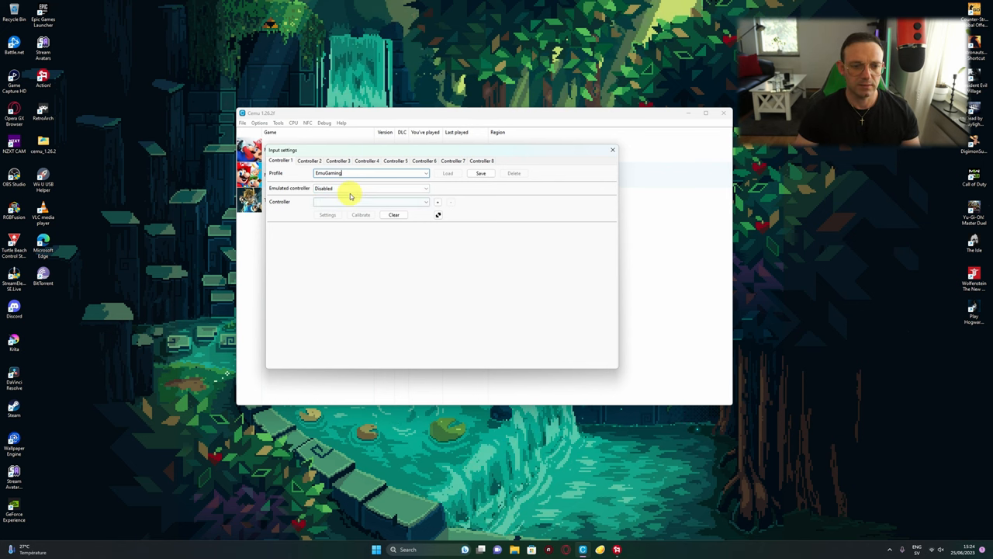
pyautogui.click(371, 188)
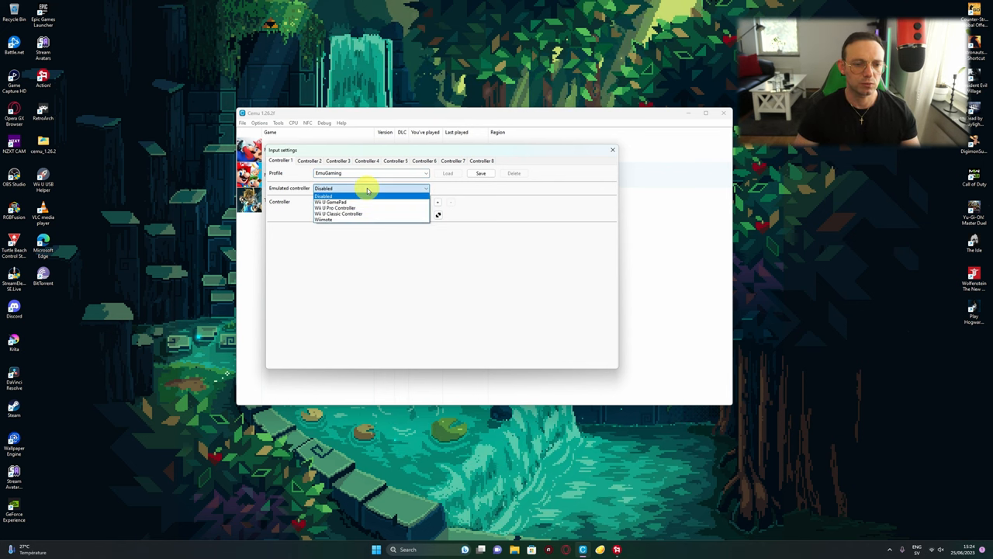
pyautogui.click(329, 202)
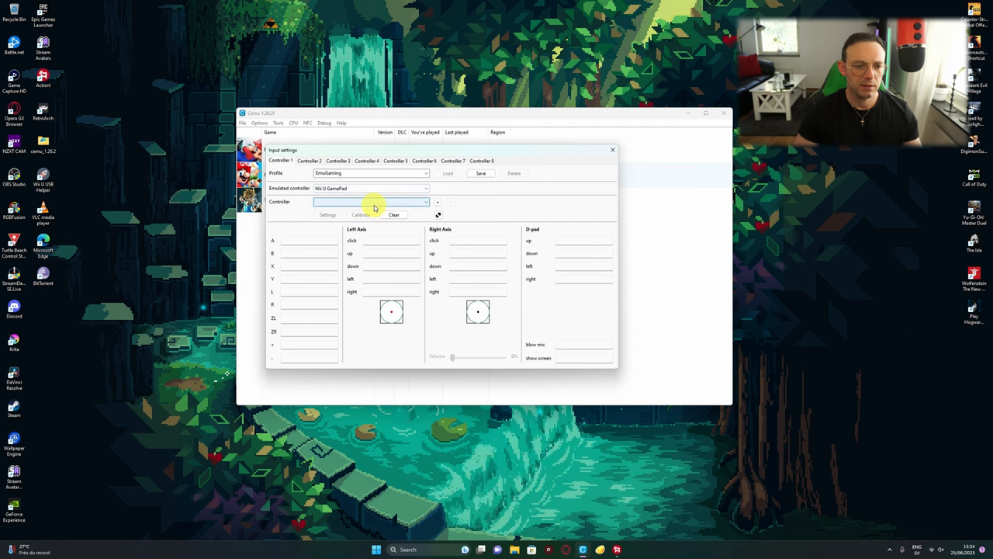
# - Use the DSUController API with the PS4 Controller (DSU Controller) as input device
pyautogui.click(425, 202)
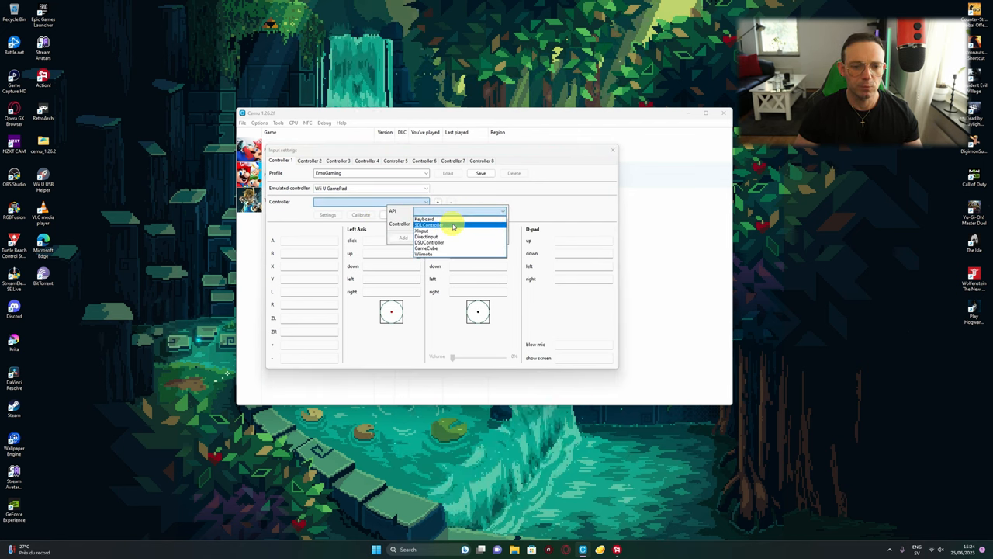
pyautogui.click(428, 225)
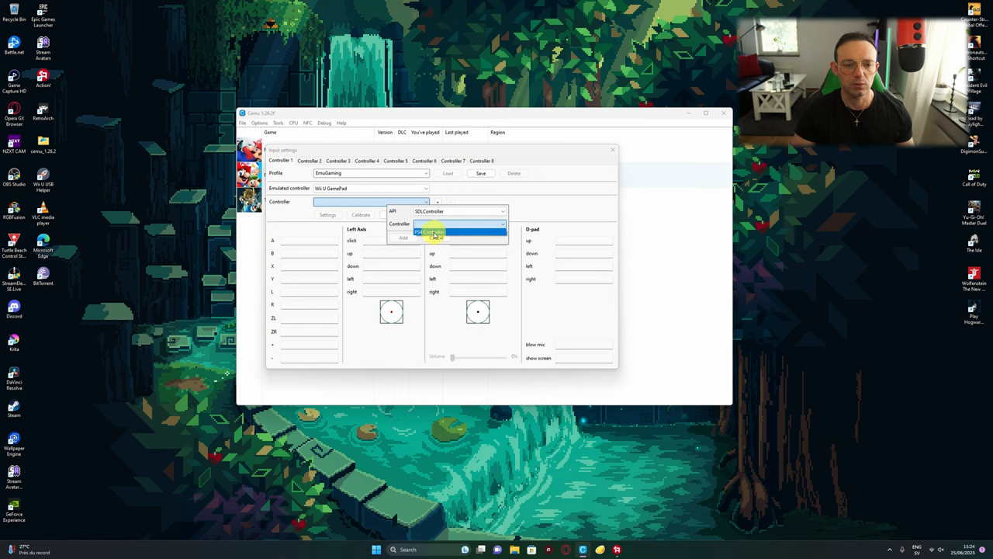
pyautogui.click(432, 233)
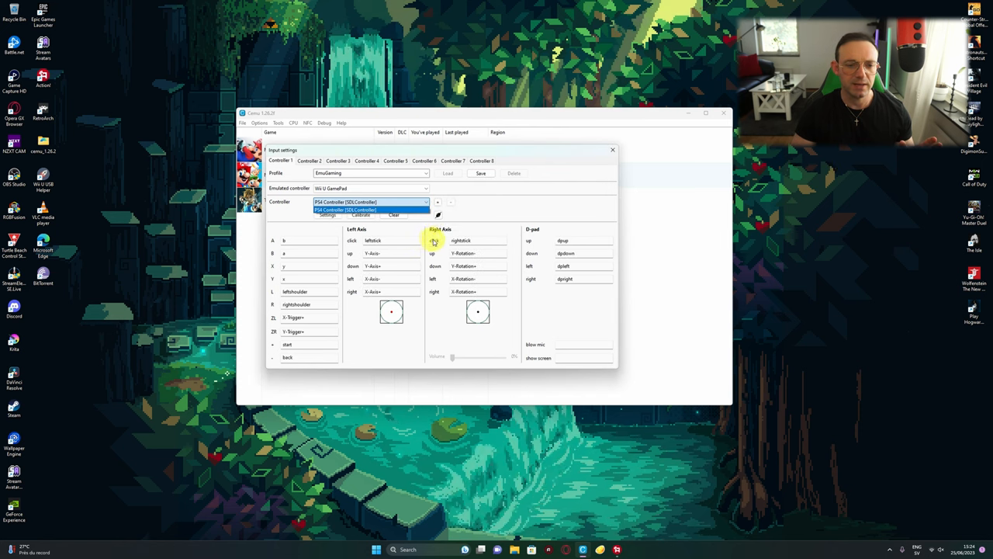
pyautogui.click(369, 209)
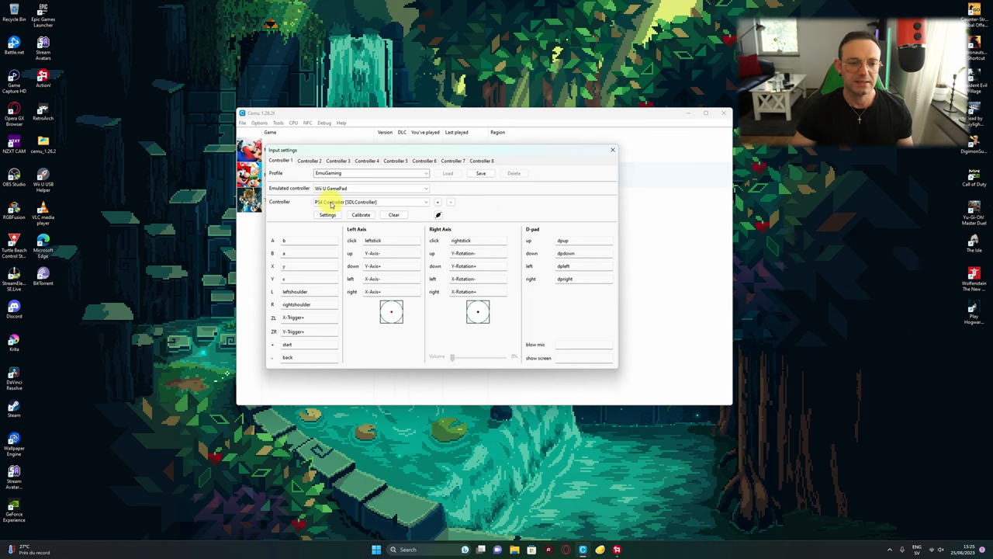
# - Enable motion for the PS4 controller and set rumble strength near two-thirds
pyautogui.click(327, 214)
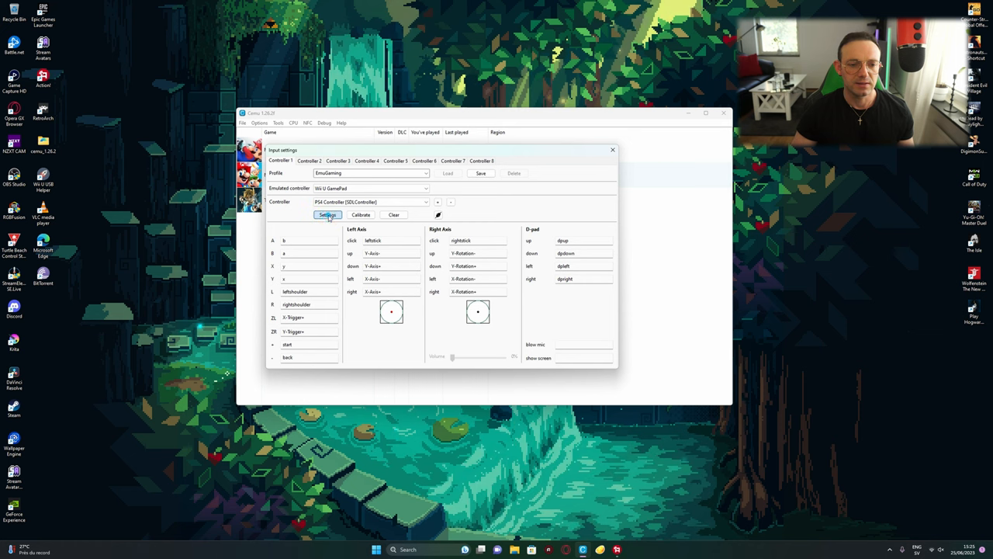
pyautogui.click(326, 215)
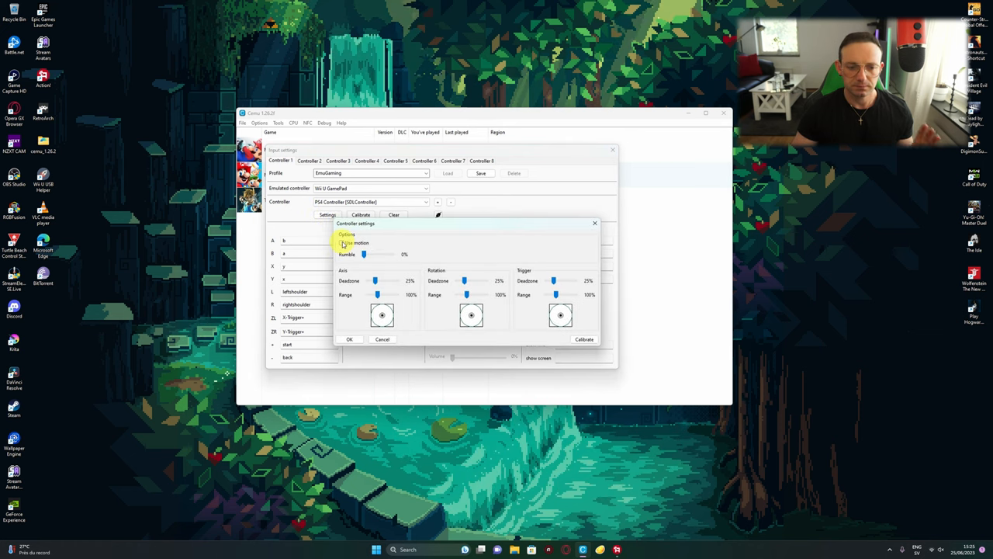
pyautogui.click(341, 242)
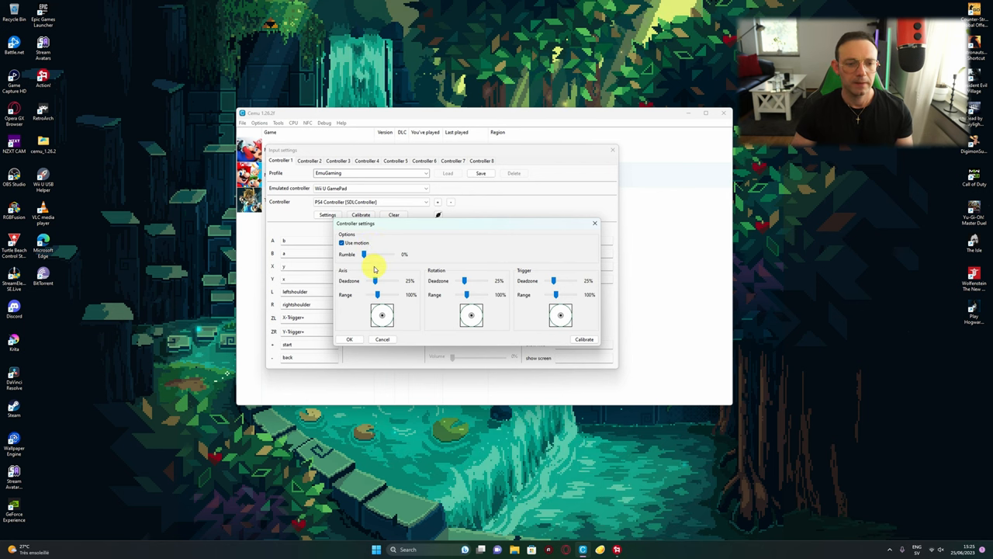
pyautogui.moveTo(365, 254); pyautogui.dragTo(375, 255)
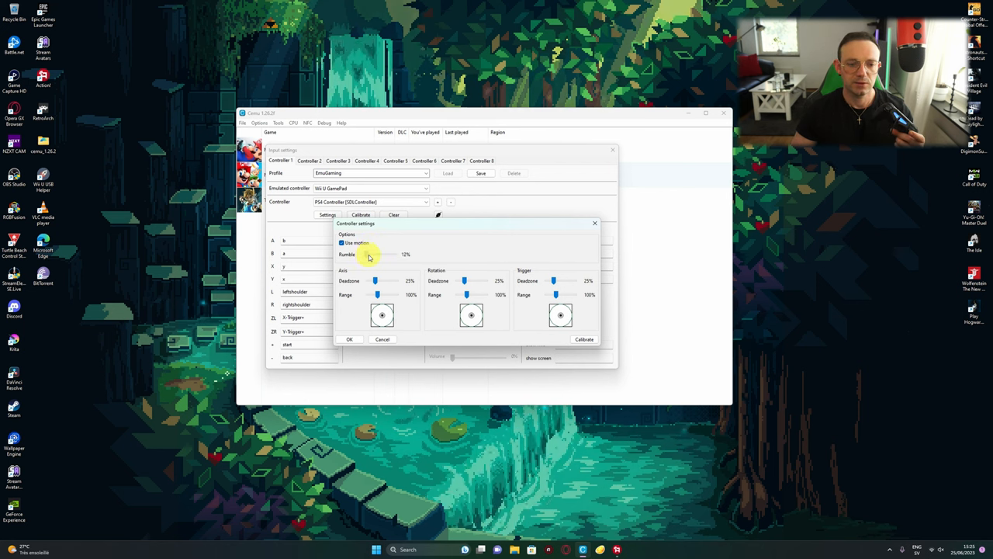
pyautogui.moveTo(369, 255); pyautogui.dragTo(380, 254)
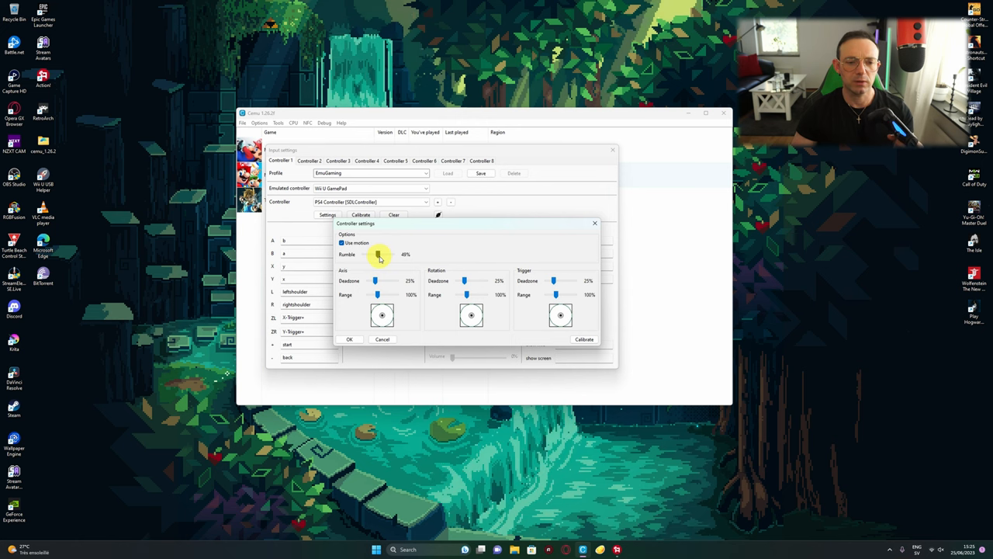
pyautogui.moveTo(379, 255); pyautogui.dragTo(369, 254)
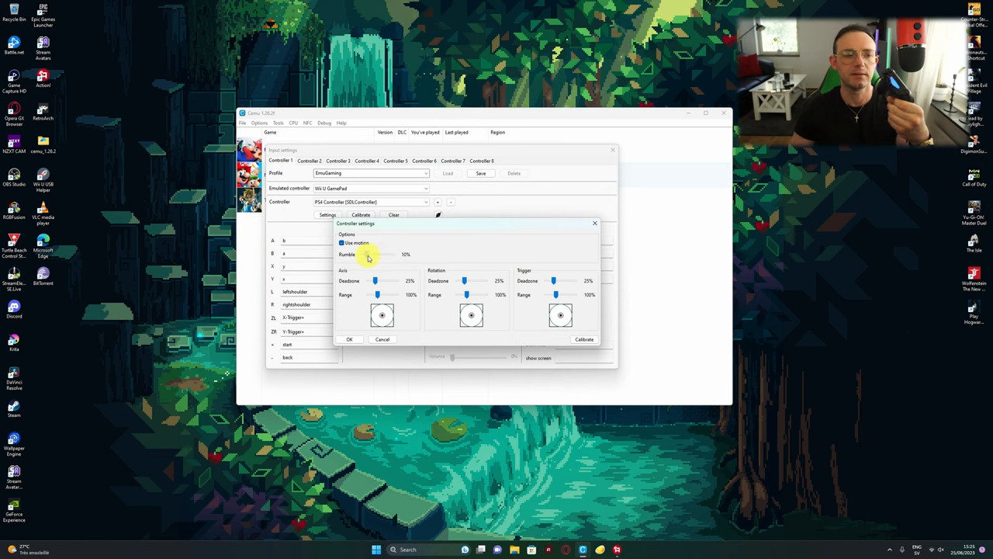
pyautogui.moveTo(370, 254); pyautogui.dragTo(381, 255)
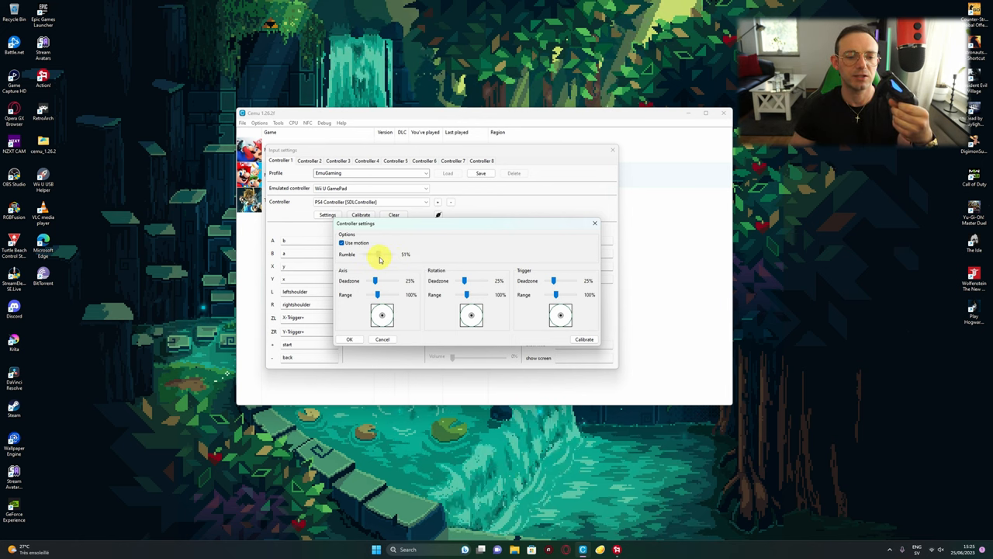
pyautogui.moveTo(382, 255); pyautogui.dragTo(378, 255)
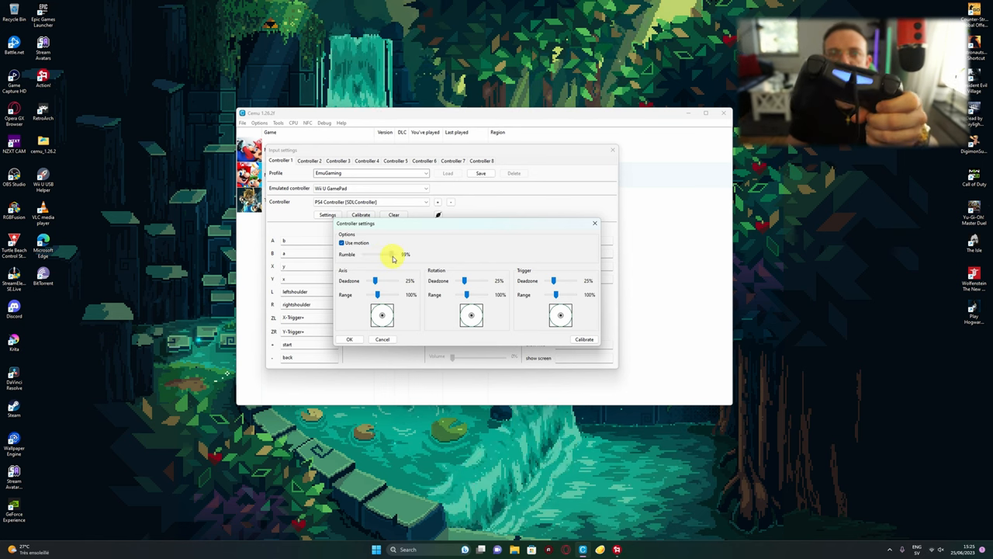
pyautogui.moveTo(391, 254); pyautogui.dragTo(380, 255)
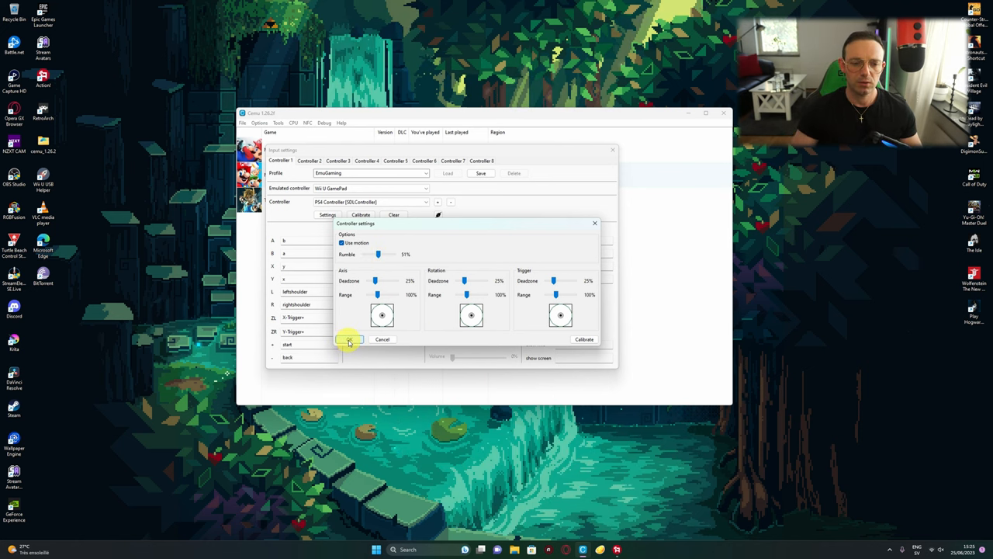
pyautogui.click(349, 338)
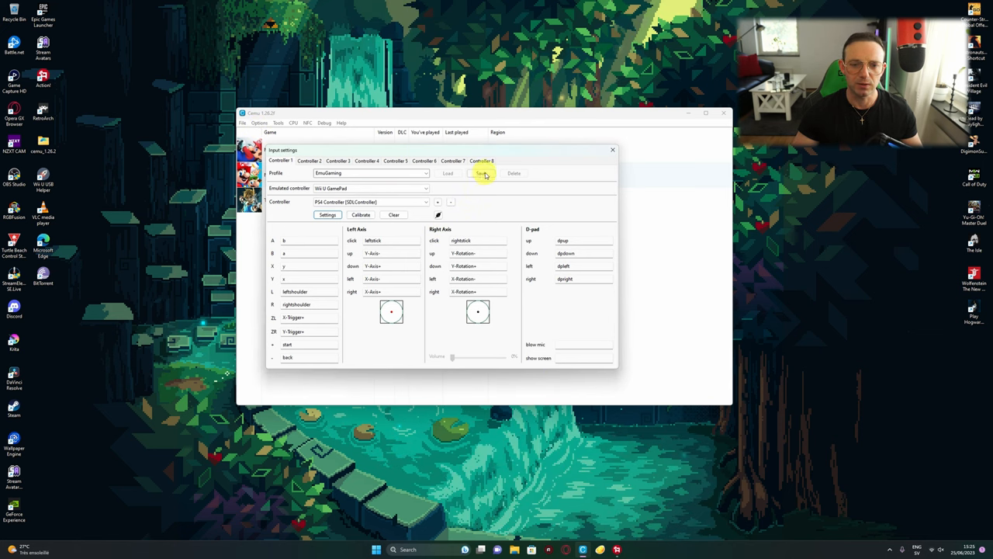
# - Save the Emulamingo input profile
pyautogui.click(481, 172)
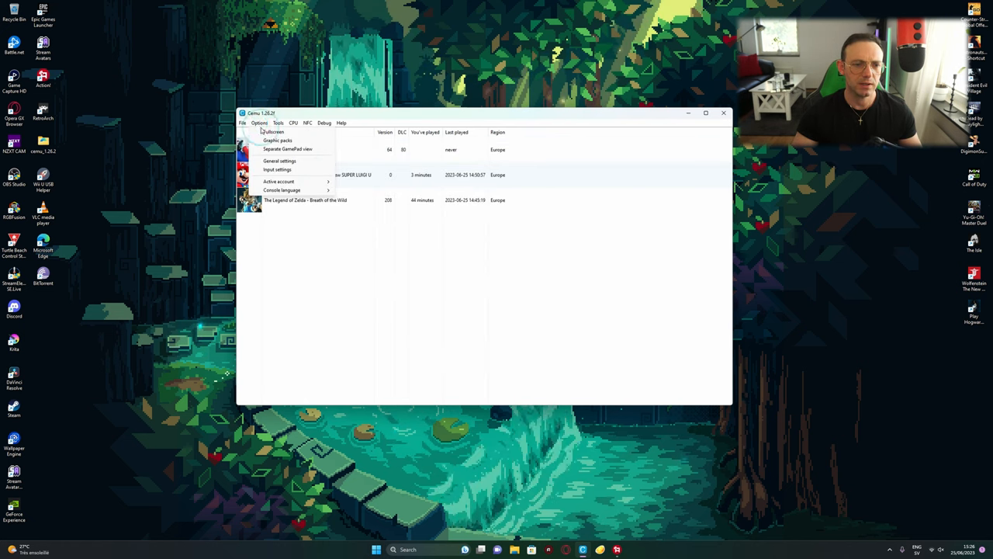
pyautogui.click(276, 169)
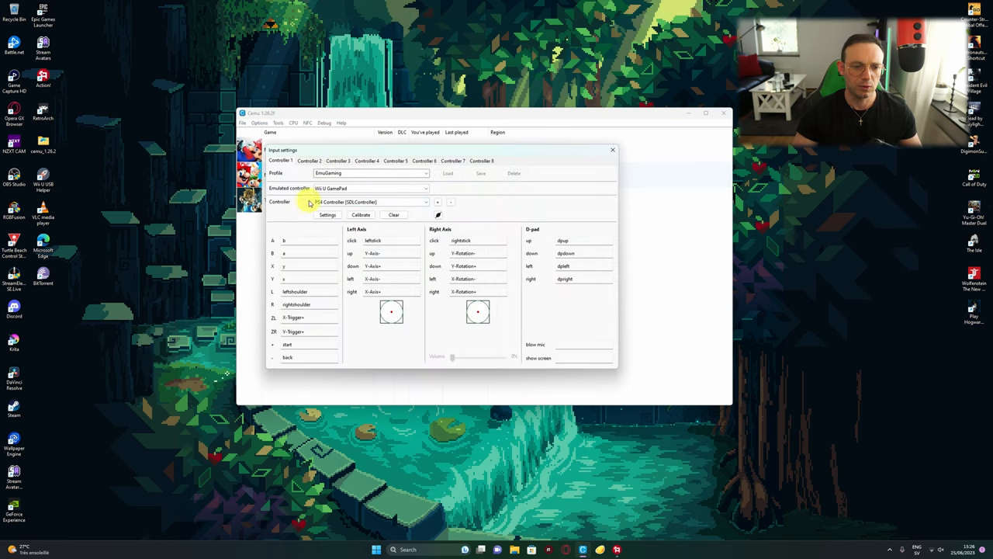
pyautogui.click(328, 214)
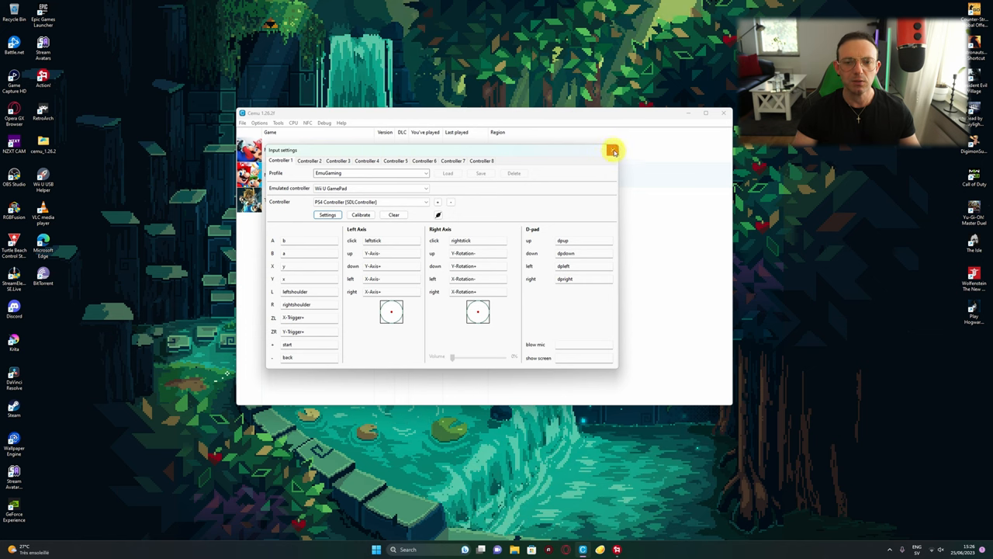
pyautogui.click(613, 149)
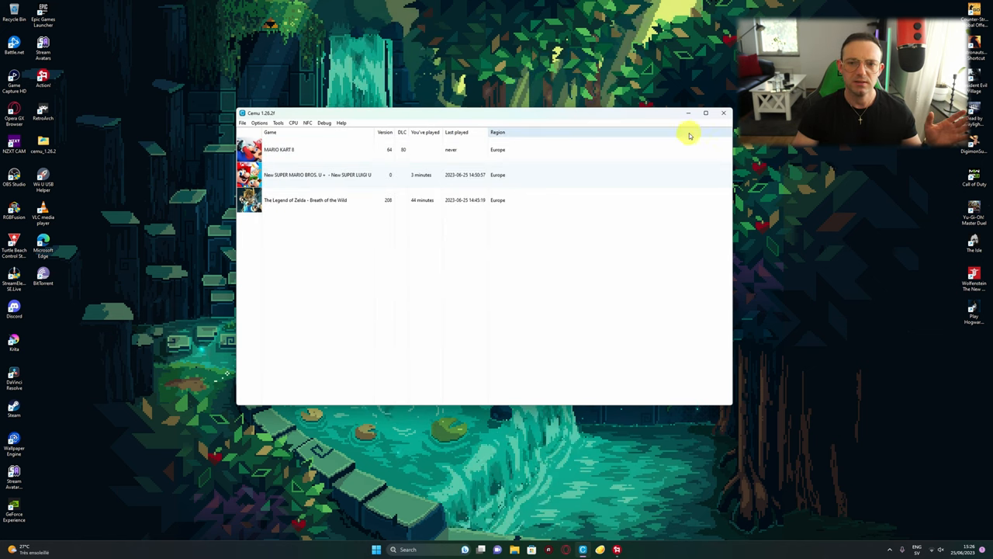
pyautogui.doubleClick(304, 199)
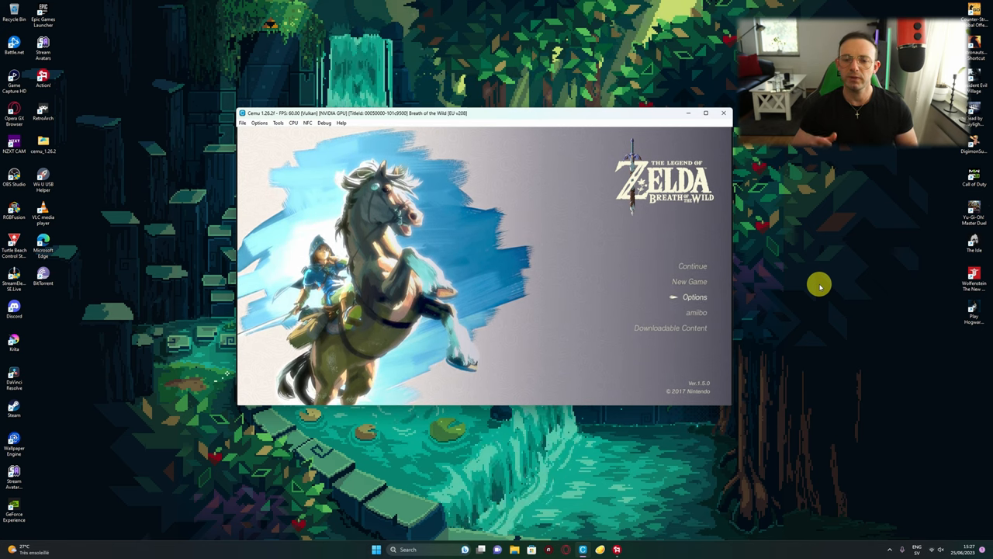
# - Turn off Aim with motion controls in Breath of the Wild's options
pyautogui.click(693, 296)
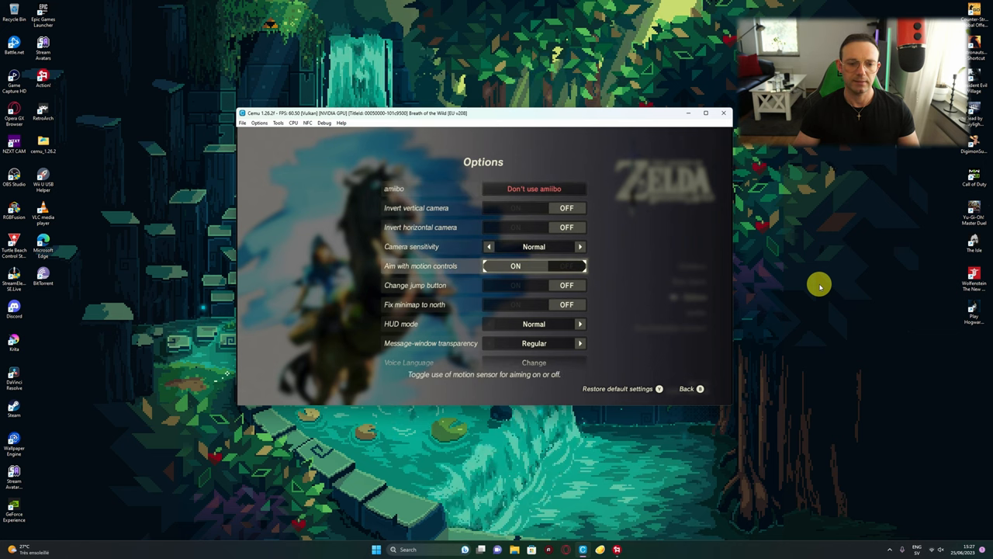
pyautogui.click(567, 266)
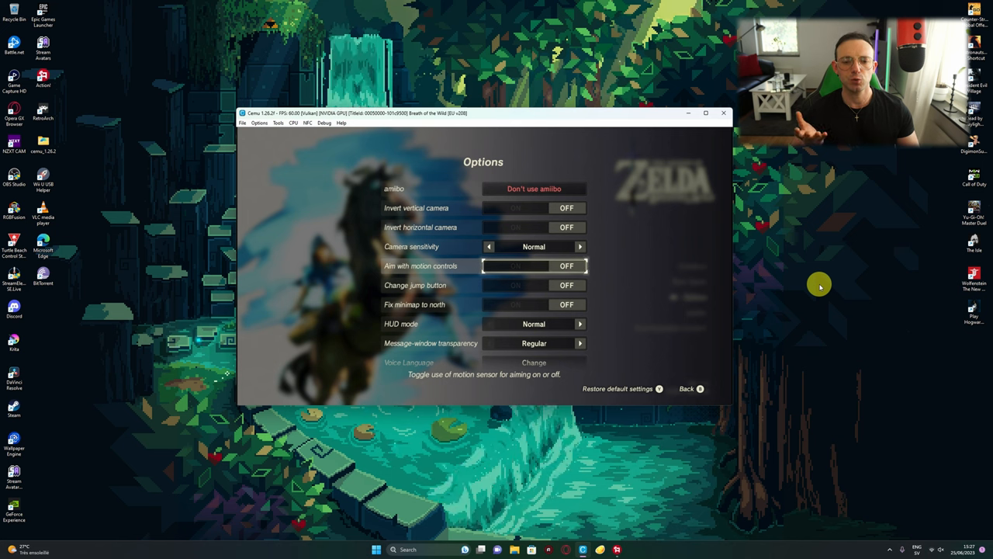
pyautogui.click(515, 266)
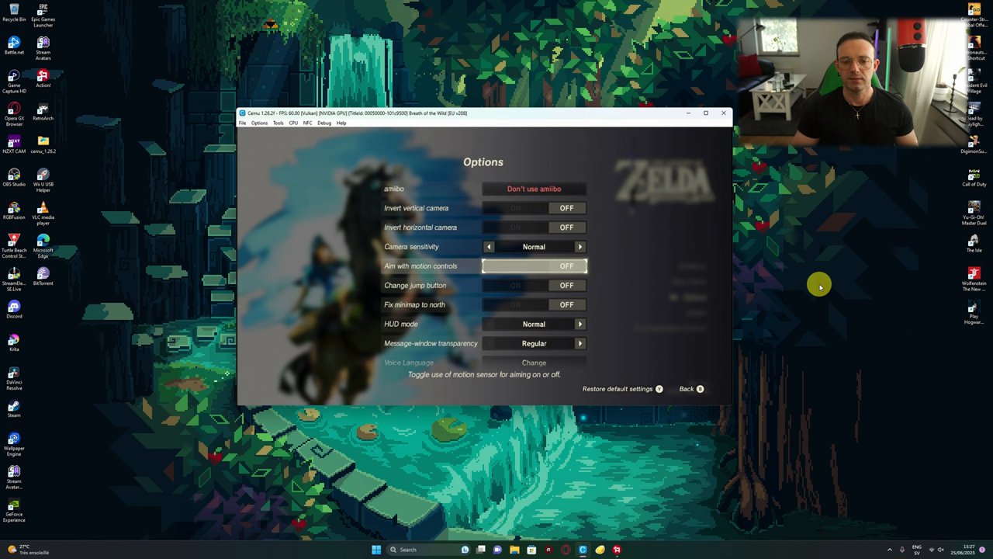
pyautogui.click(534, 265)
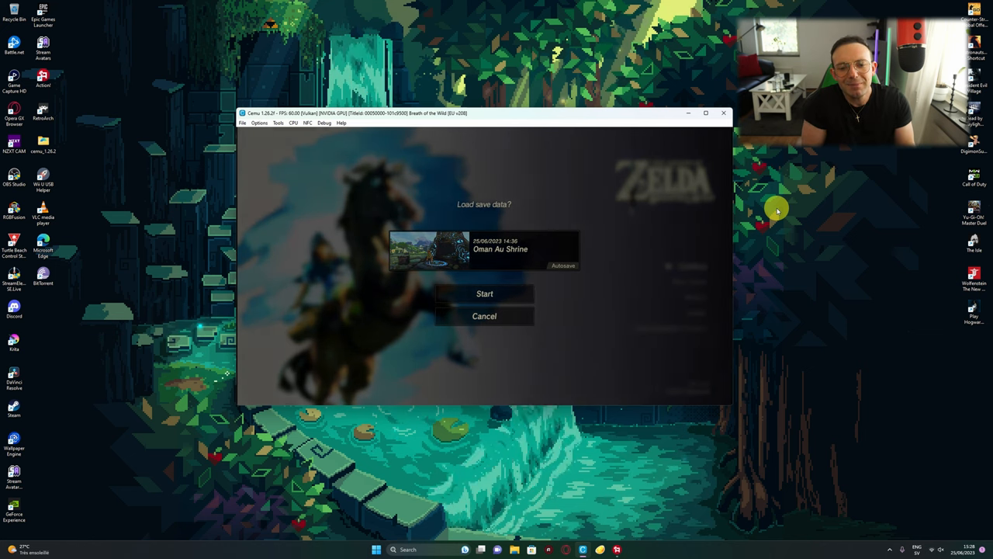
# - Continue the game by starting the Oman Au Shrine save
pyautogui.click(485, 293)
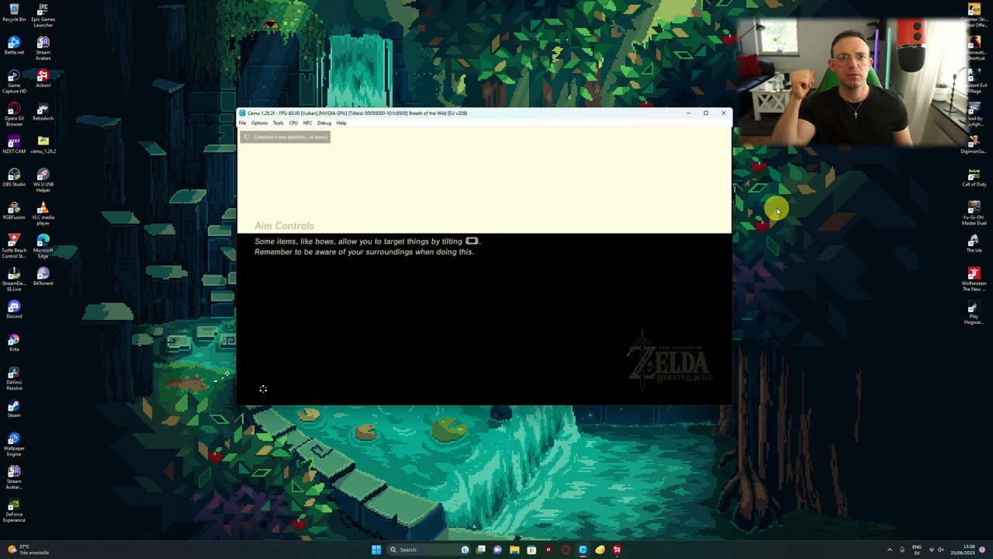